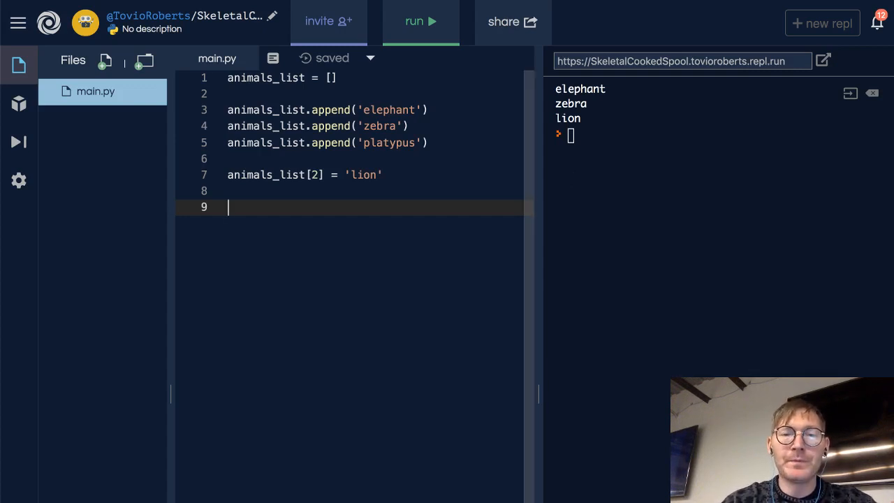
Step: Write print('lion' in animals_list) on line 9 and run it, outputting True
type("print(")
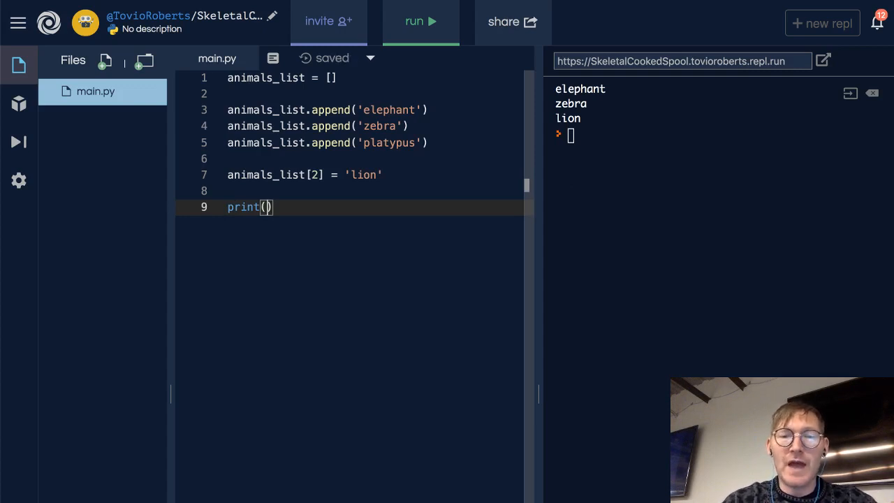
type("'lio")
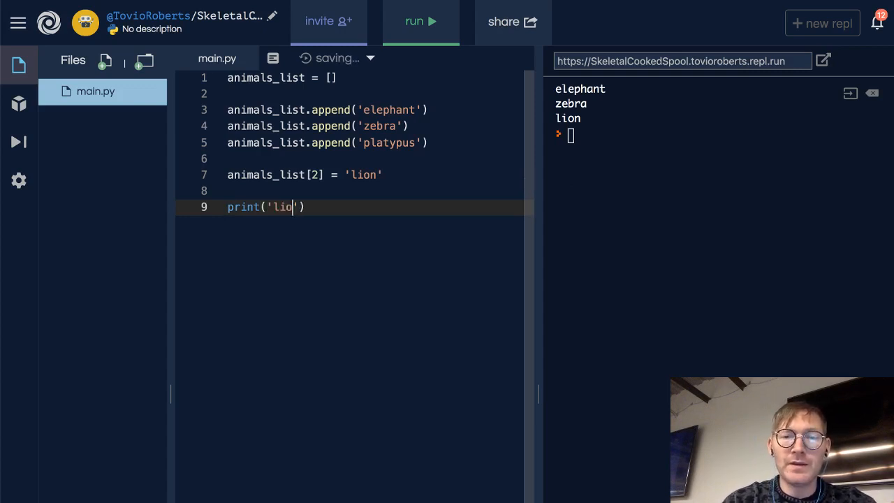
type("n' in")
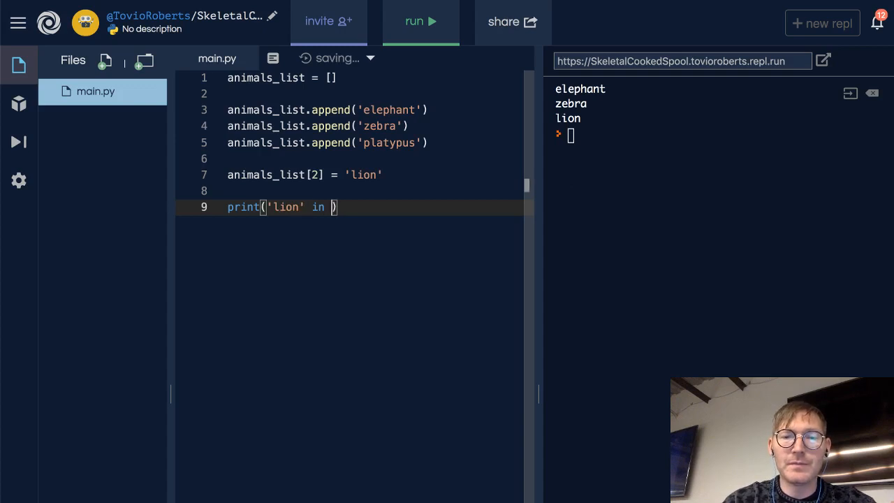
type("animla")
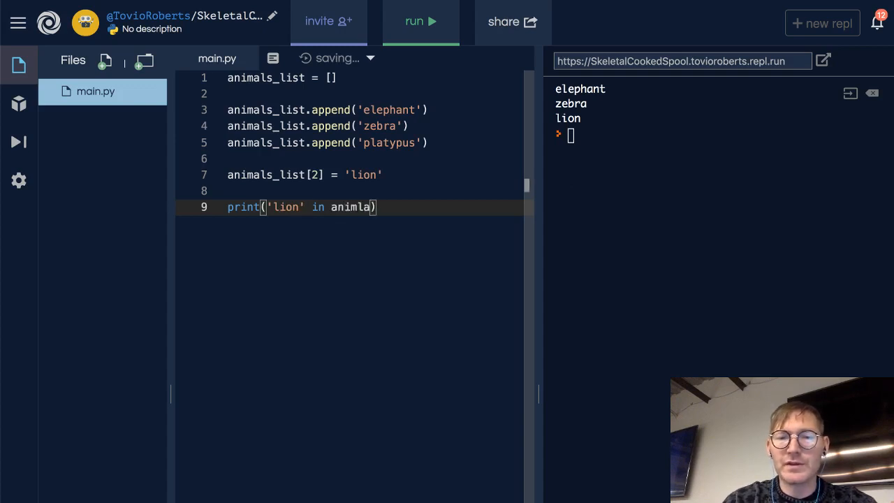
type("animals_li")
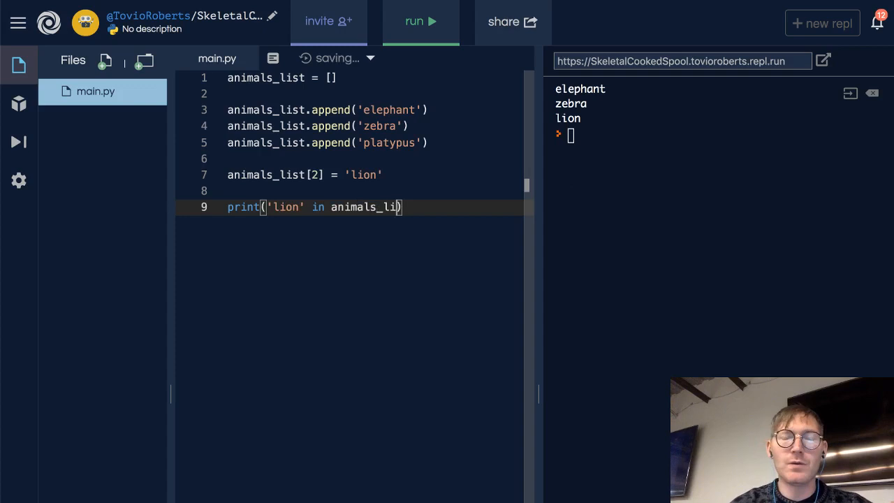
type("st")
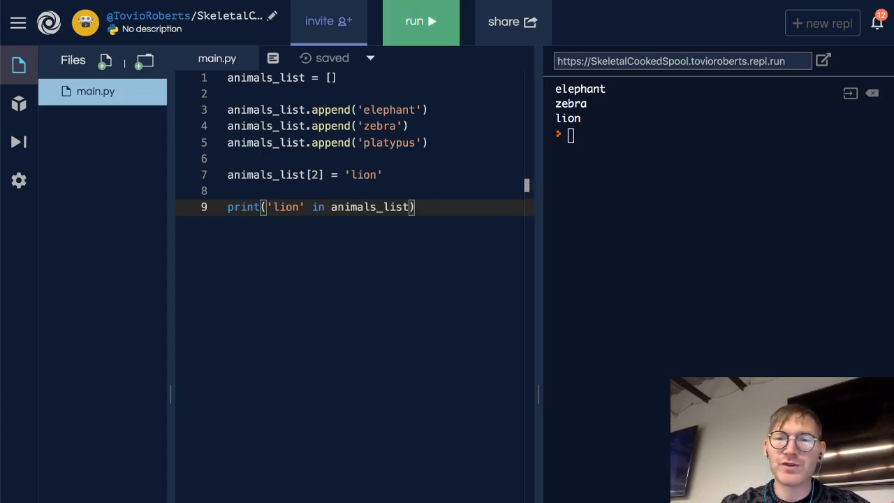
left_click(419, 22)
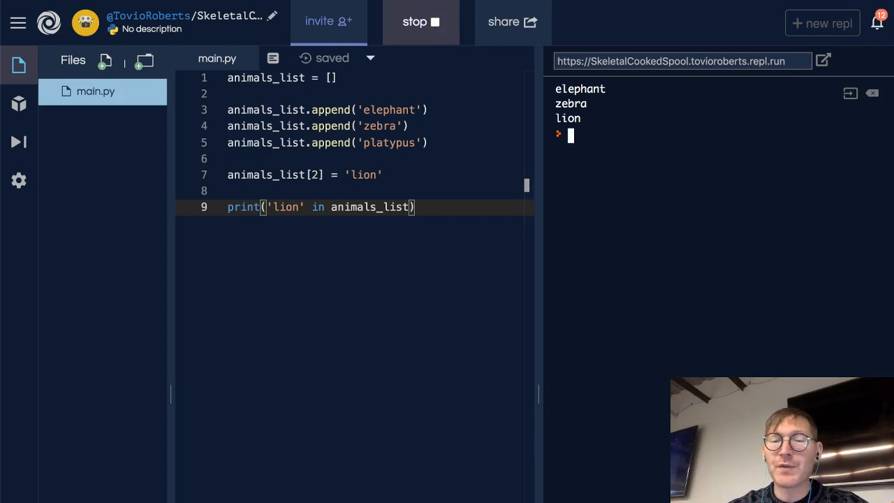
left_click(420, 23)
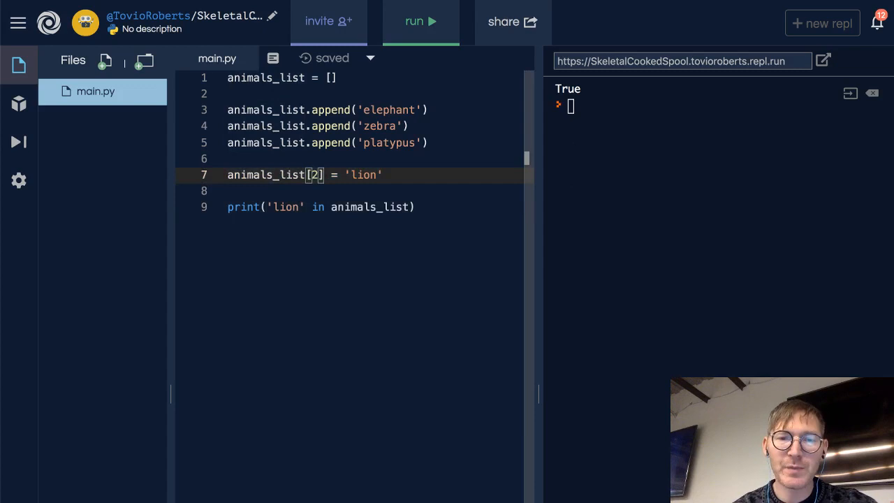
Step: Replace 'lion' with 'platypus' in the check and rerun, outputting False
double_click(388, 142)
type("platypus")
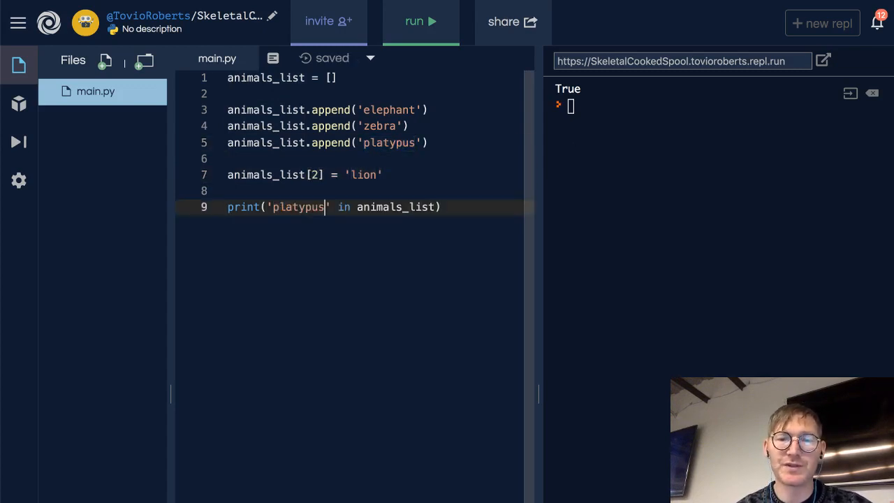
left_click(419, 22)
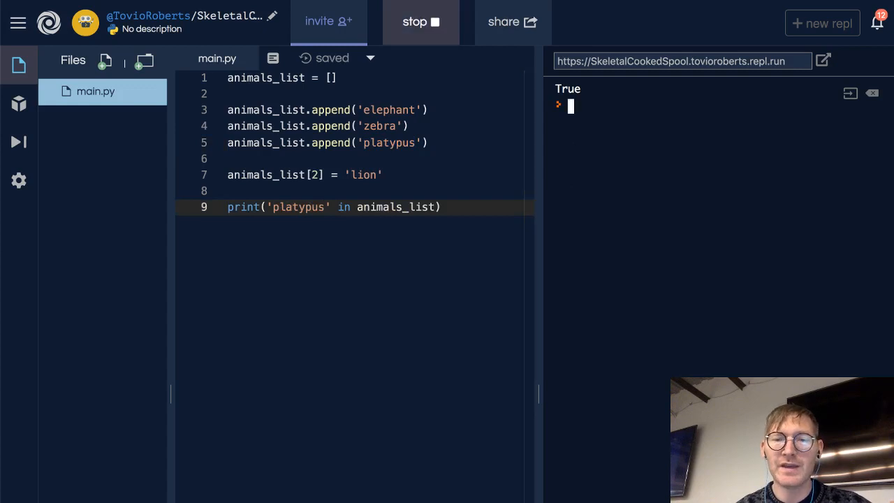
left_click(420, 23)
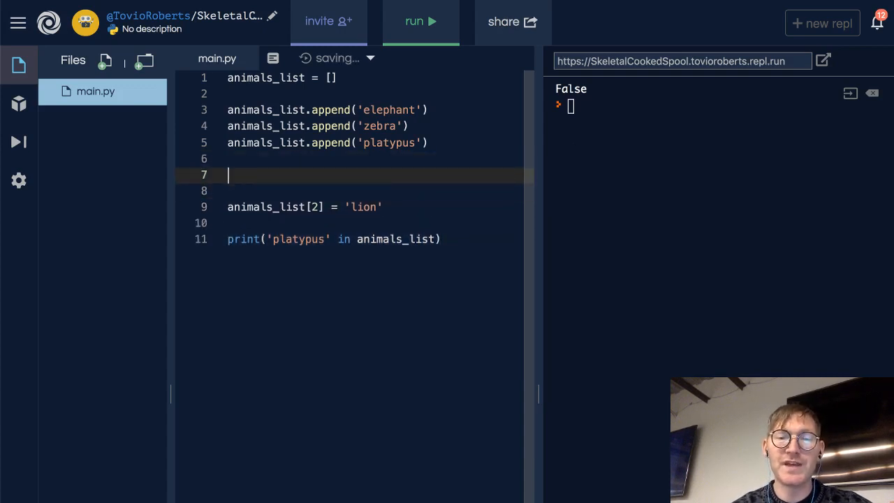
Step: Insert print('platypus' in animals_list) on line 7 and run, outputting True then False
type("print('platypus' in animals_list)")
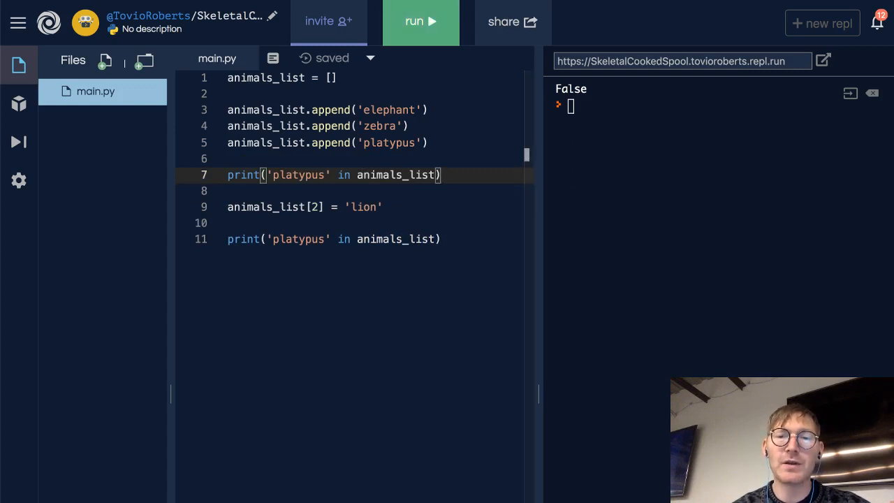
left_click(419, 22)
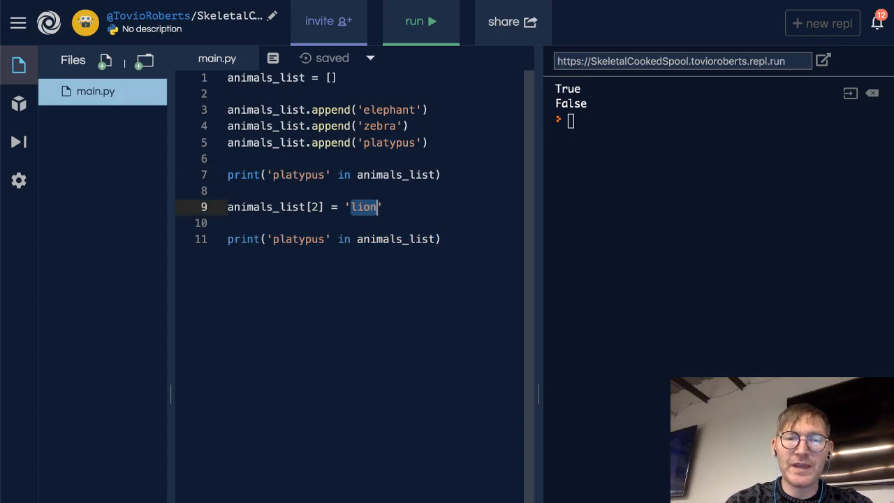
Step: Change line 7 to print('platypus' not in animals_list)
type("no")
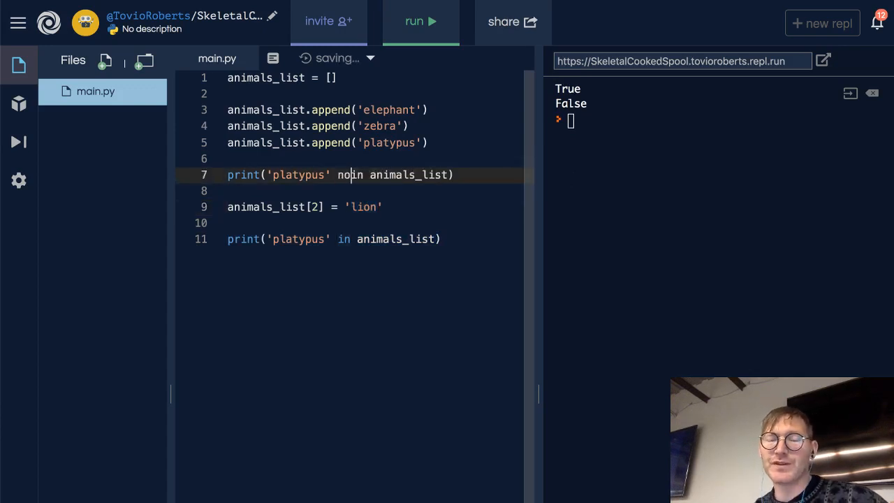
type("t")
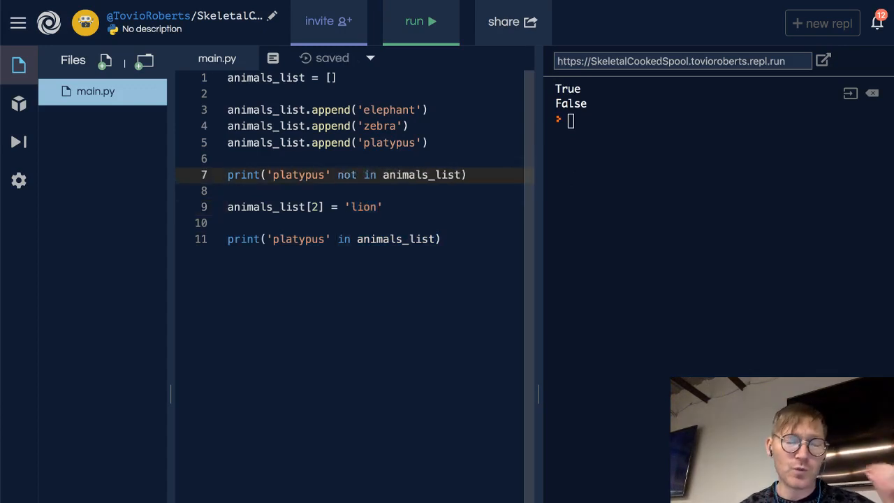